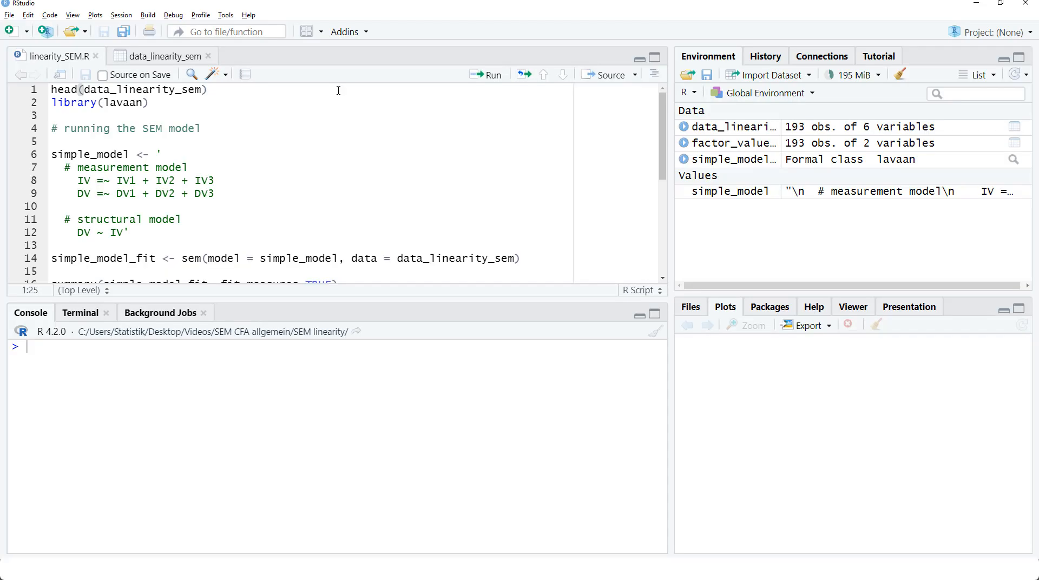
- Fit simple_model with sem() and print summary(simple_model_fit, fit.measures=TRUE)
left_click(491, 74)
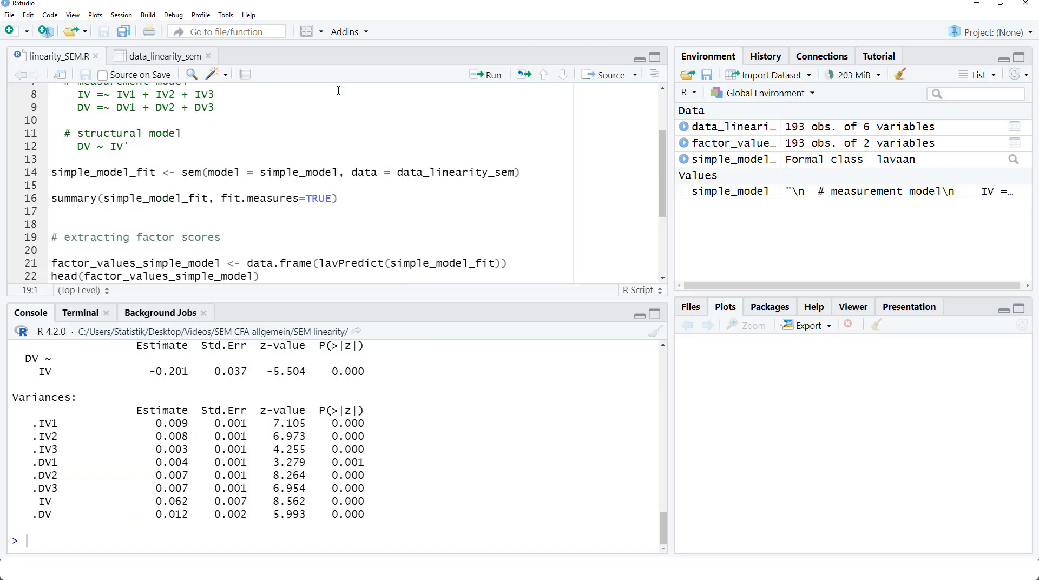
scroll("up", 3)
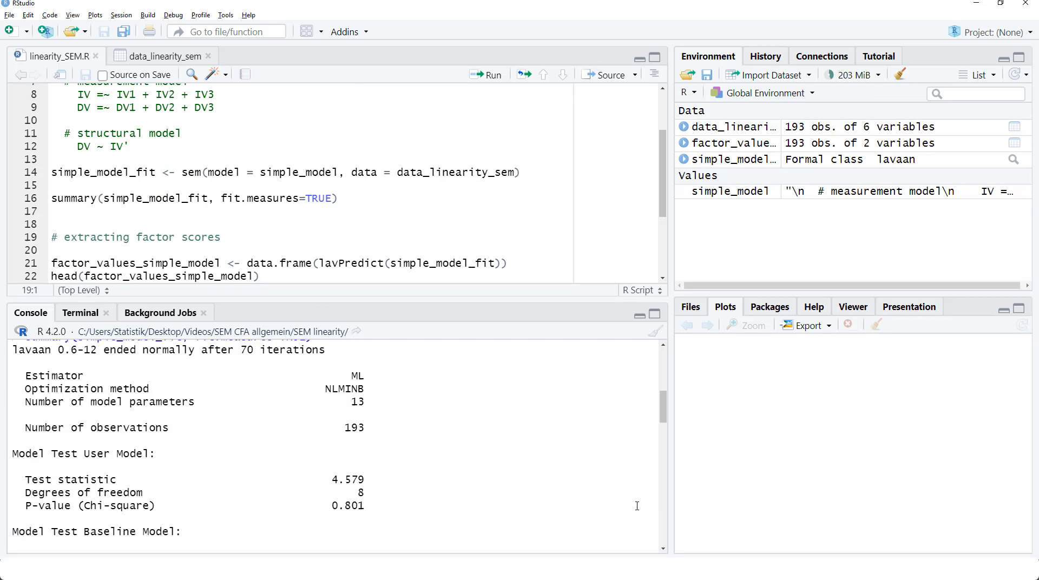
left_click(54, 237)
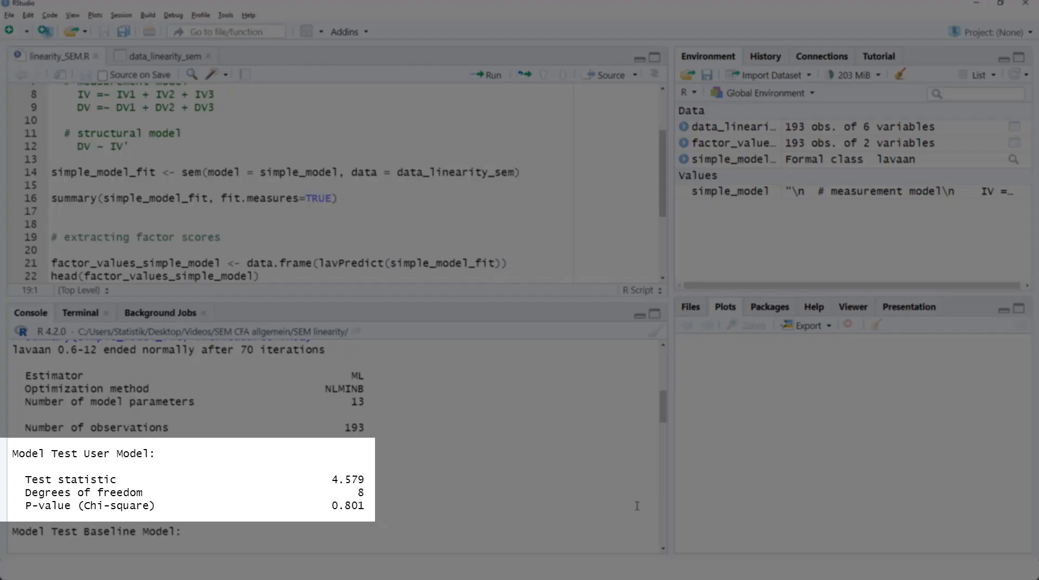
left_click(55, 238)
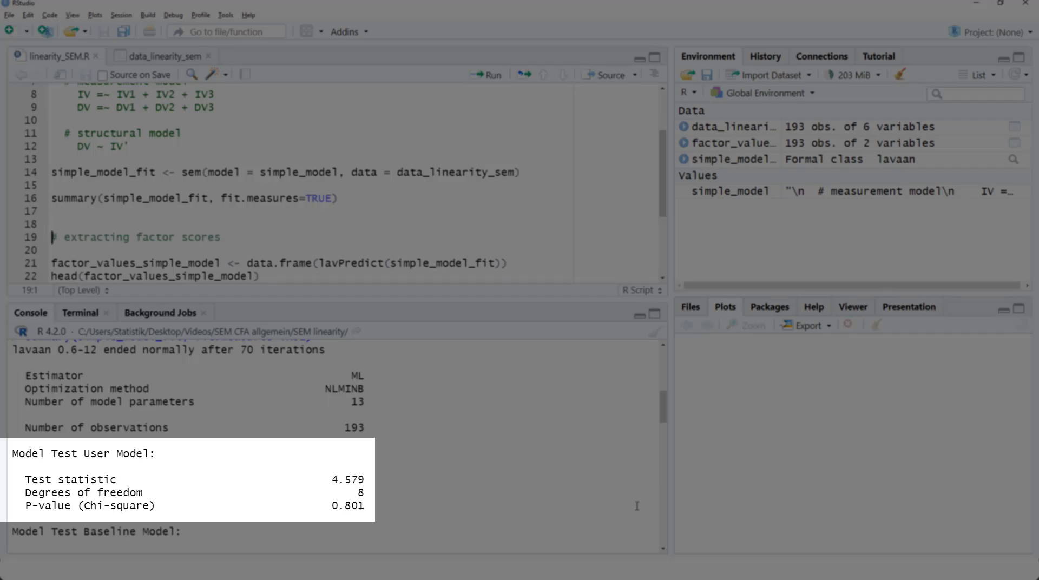
scroll("down", 3)
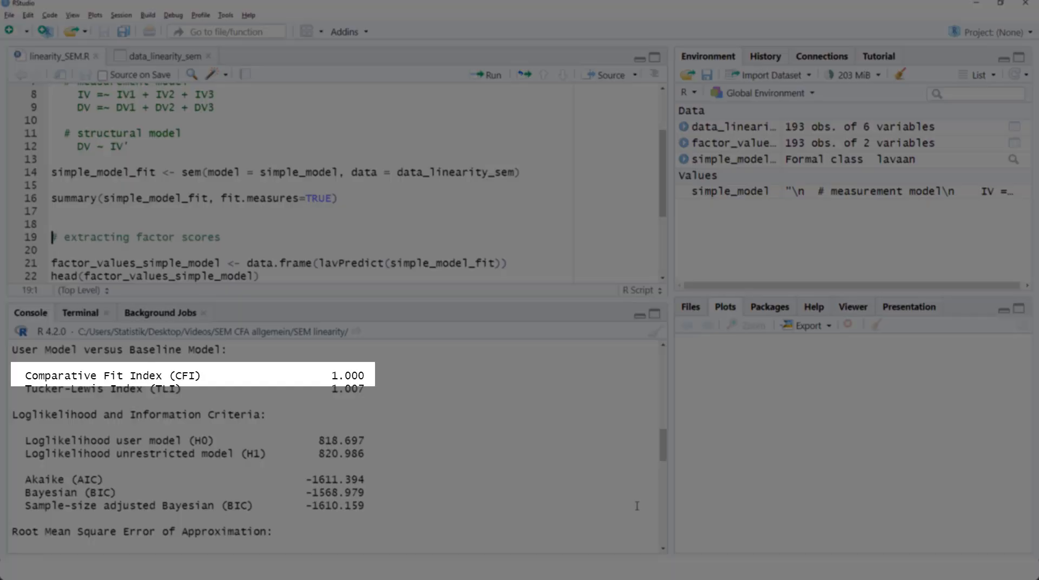
scroll("down", 3)
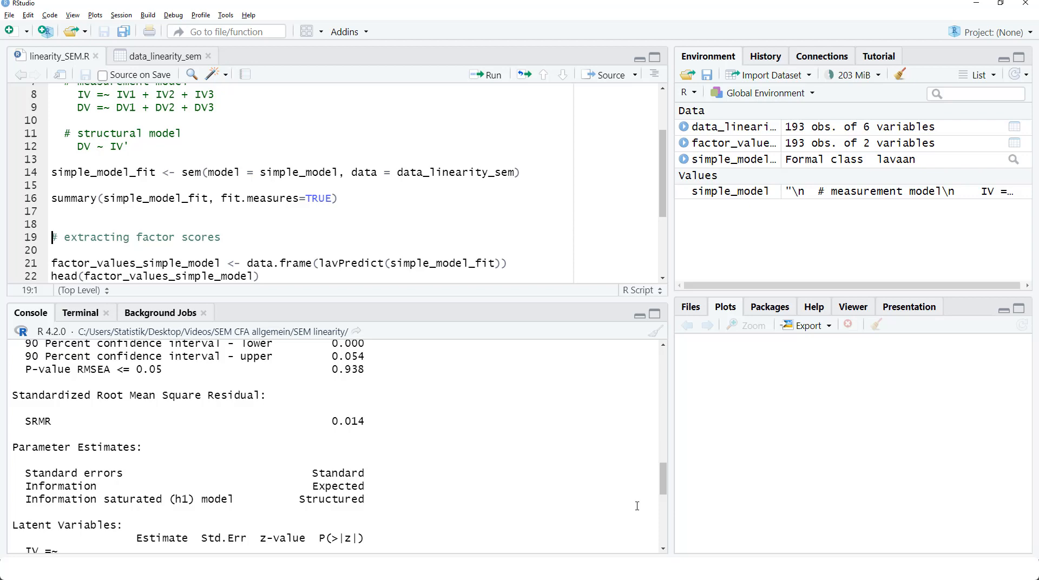
scroll("down", 3)
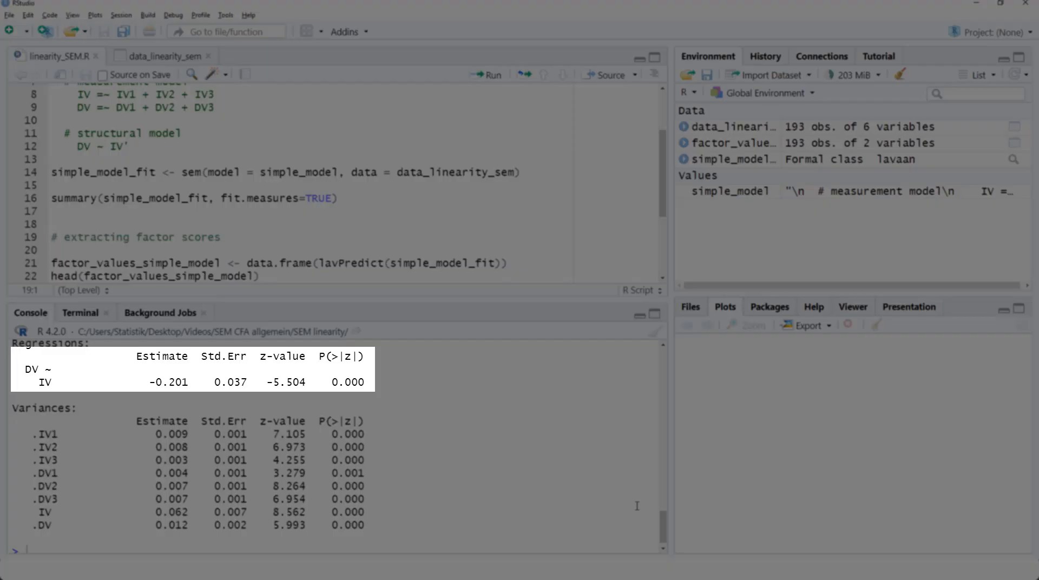
- Store lavPredict factor scores in factor_values_simple_model and show head() of IV and DV
left_click(55, 237)
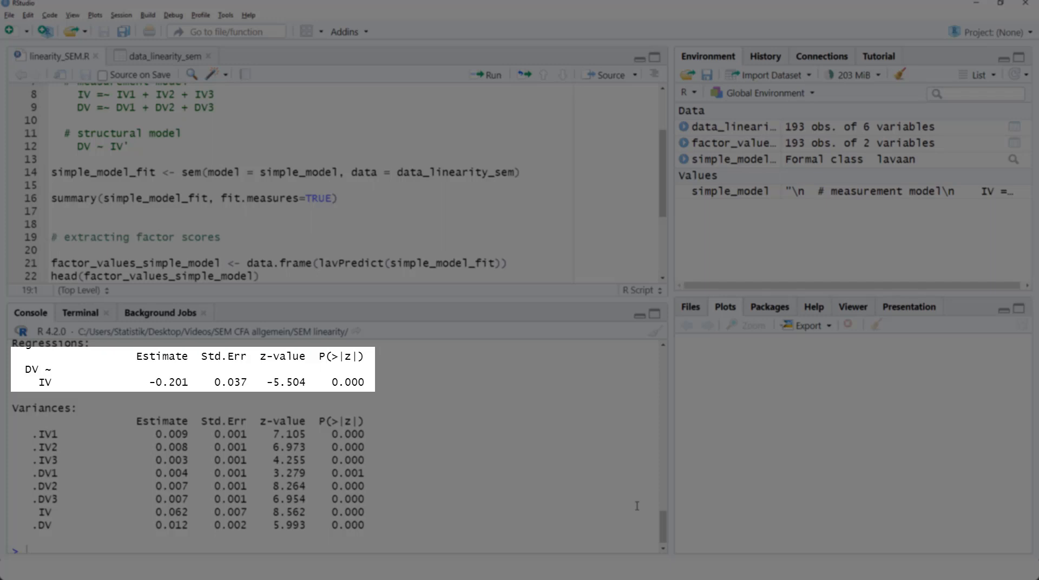
left_click(53, 237)
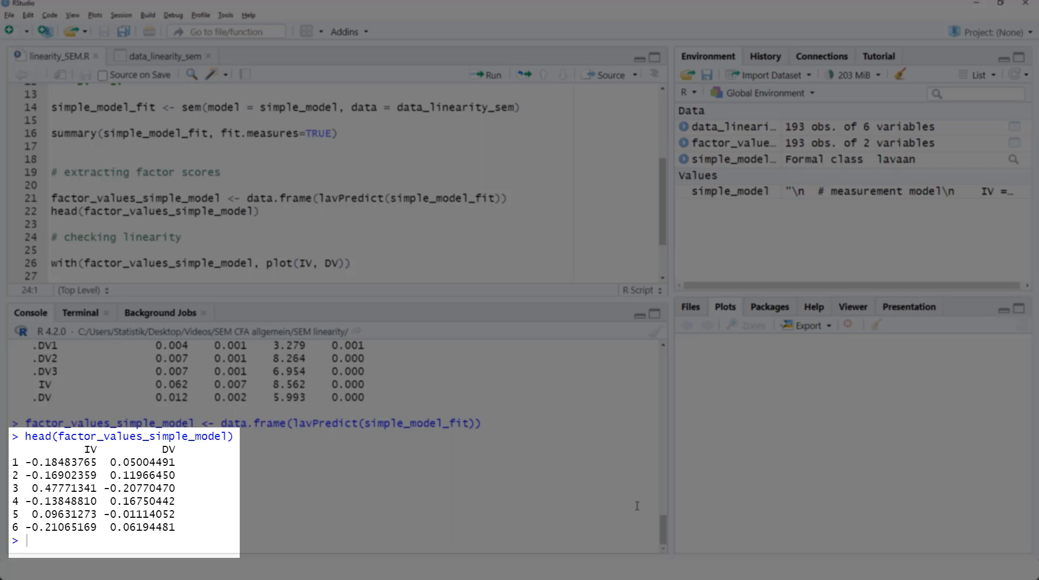
- Scatter IV factor scores against DV with plot(IV, DV) and zoom the plot
left_click(53, 236)
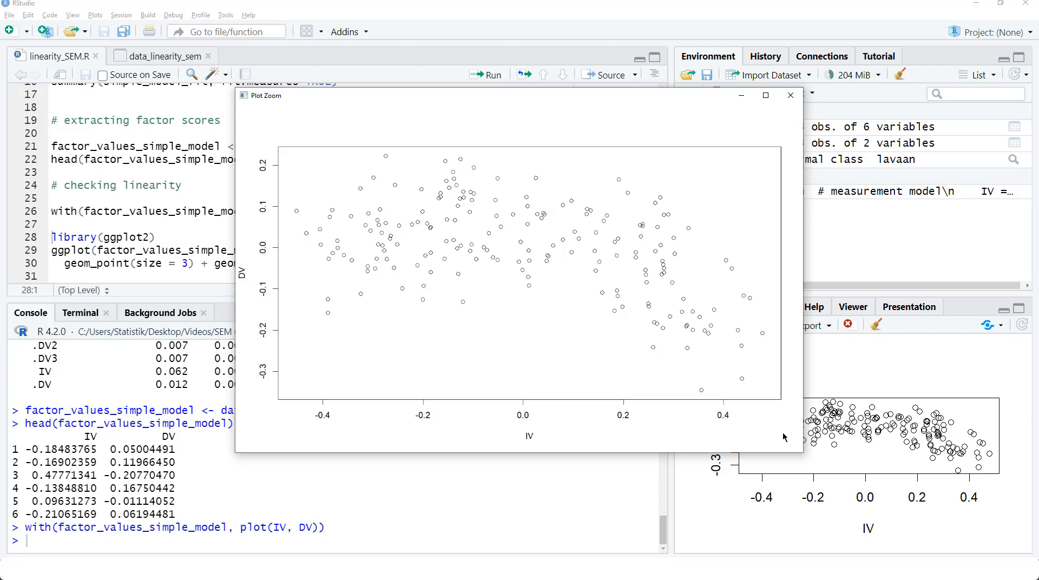
- Dismiss the zoomed plot and place the cursor at the library(ggplot2) line
left_click(789, 95)
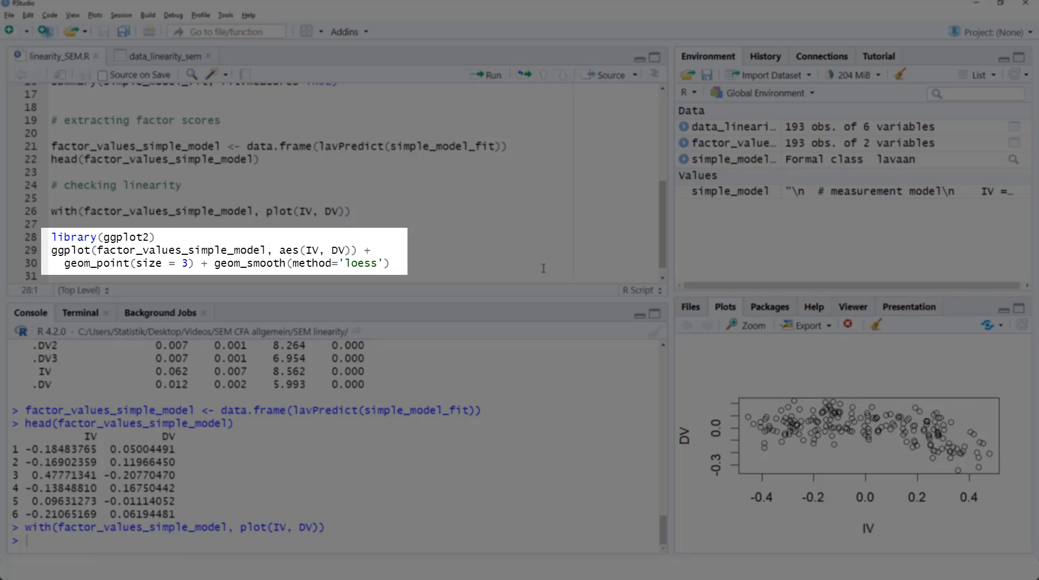
left_click(53, 236)
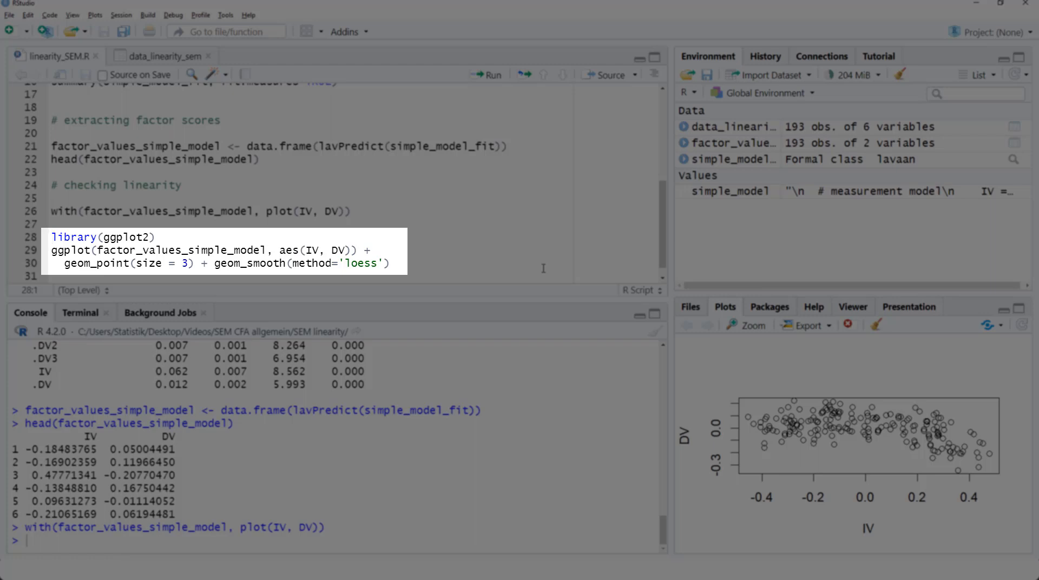
left_click(51, 236)
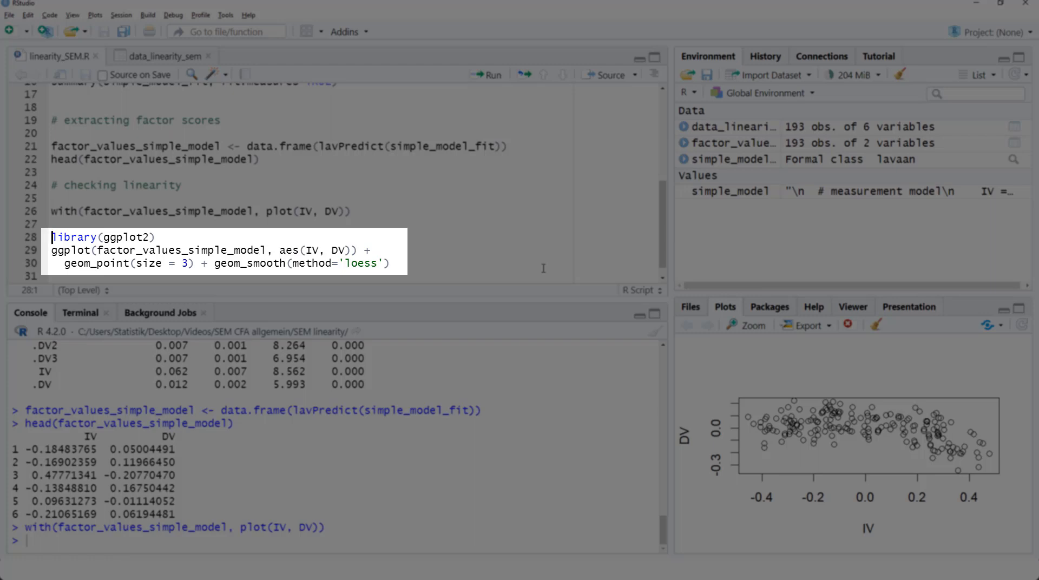